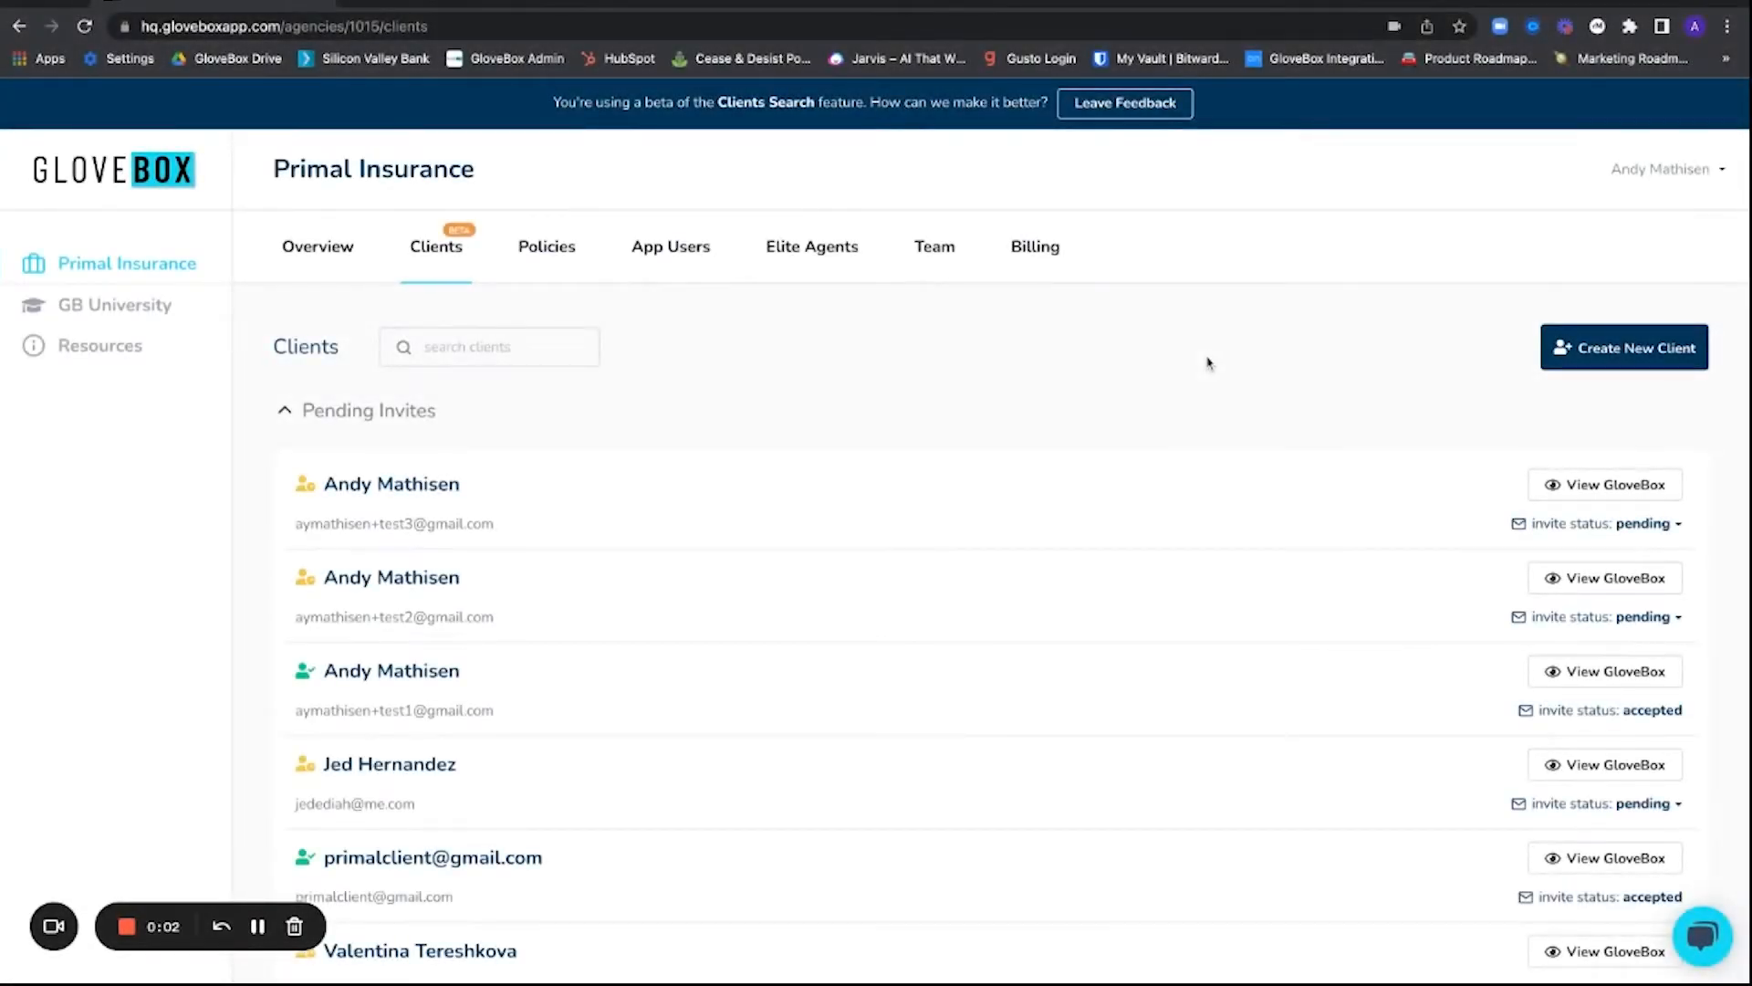
mouse_move(1235, 327)
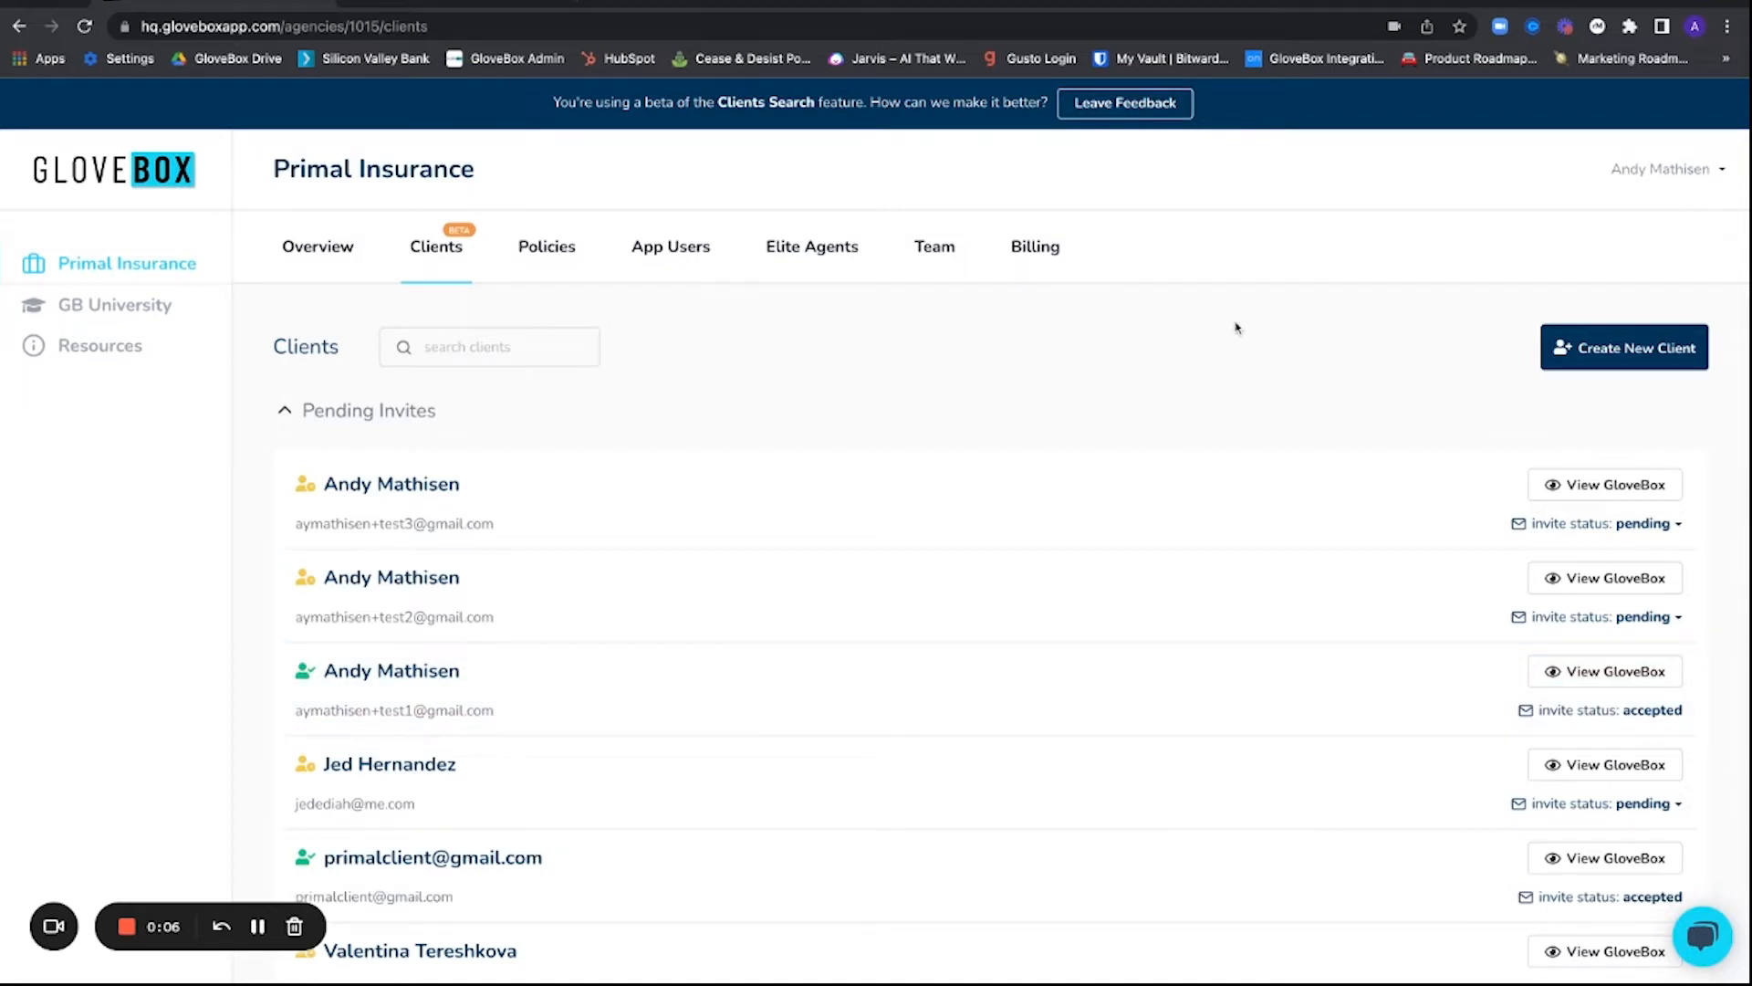
mouse_move(1480, 369)
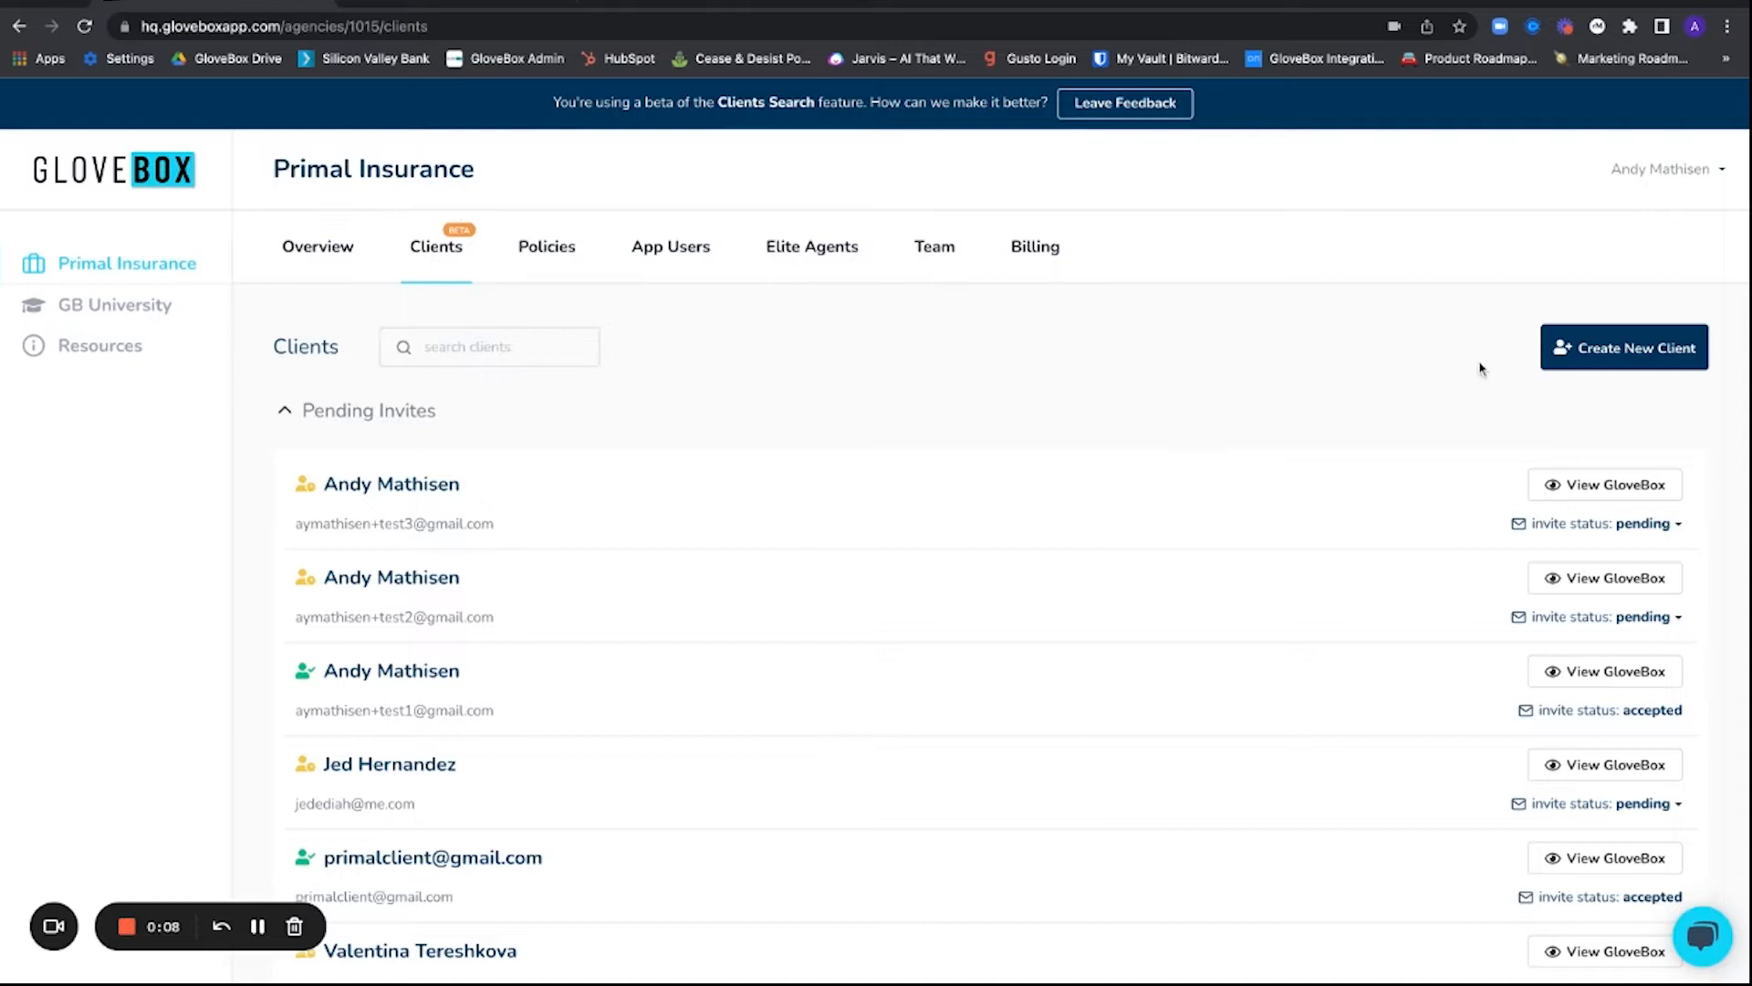
mouse_move(1624, 347)
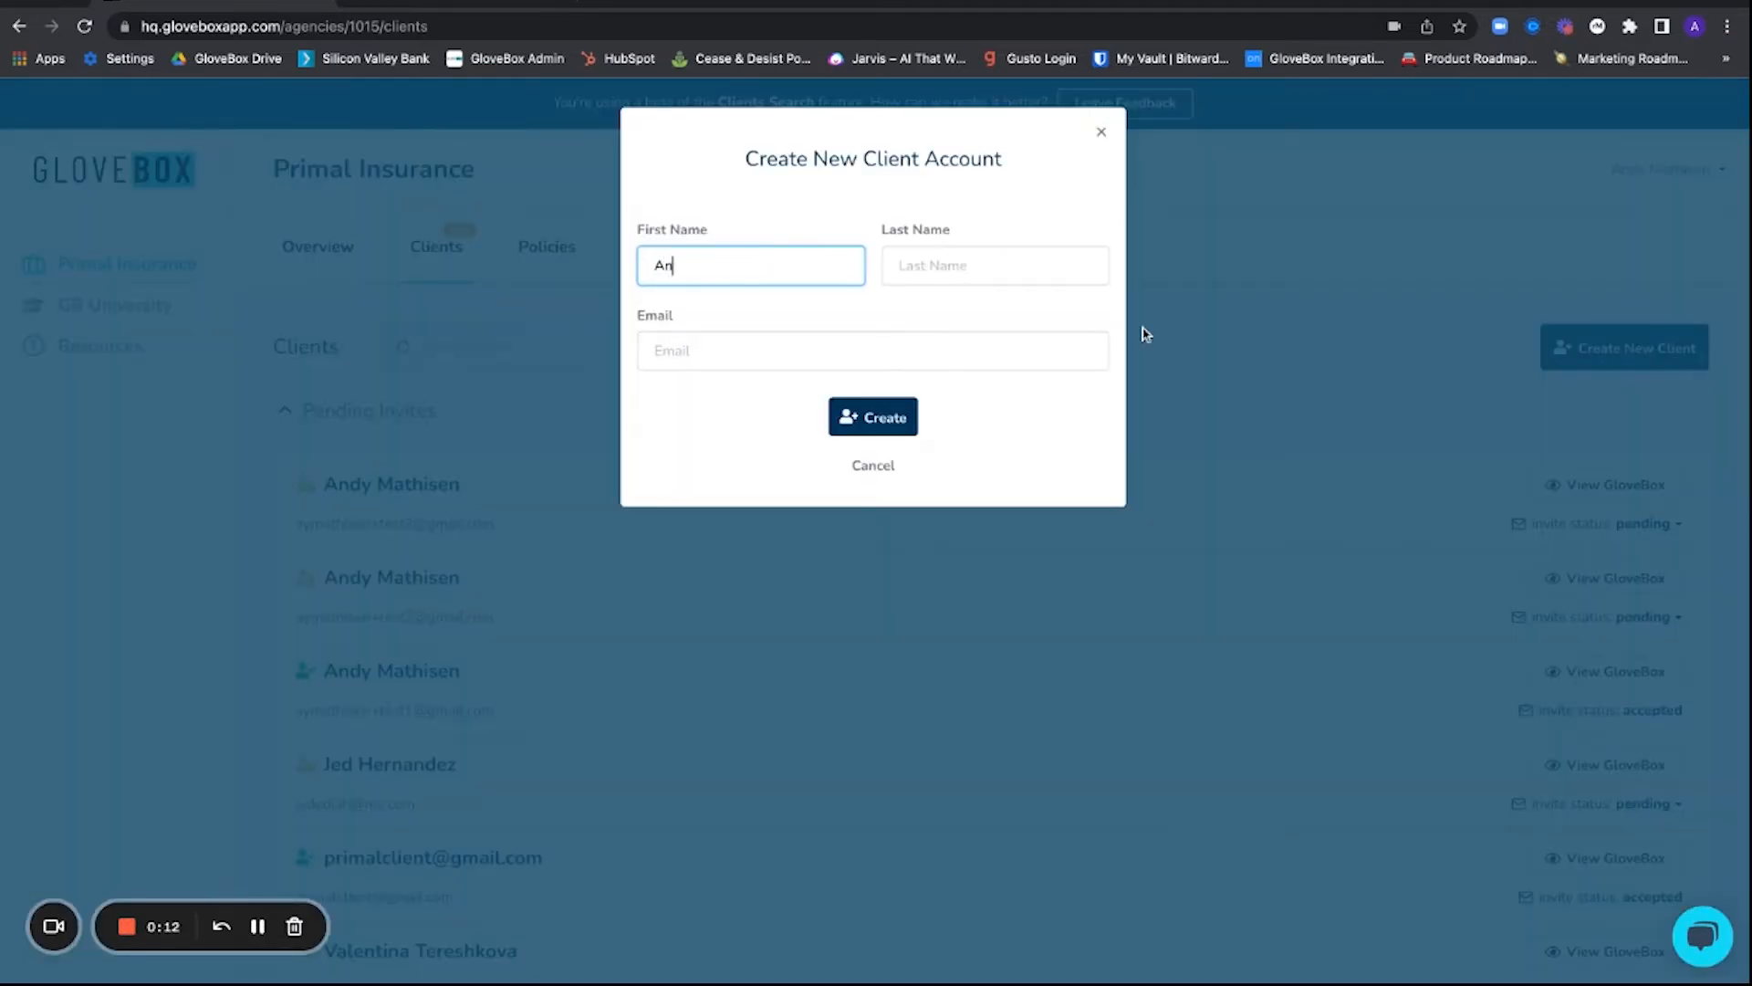
text(Mathisen)
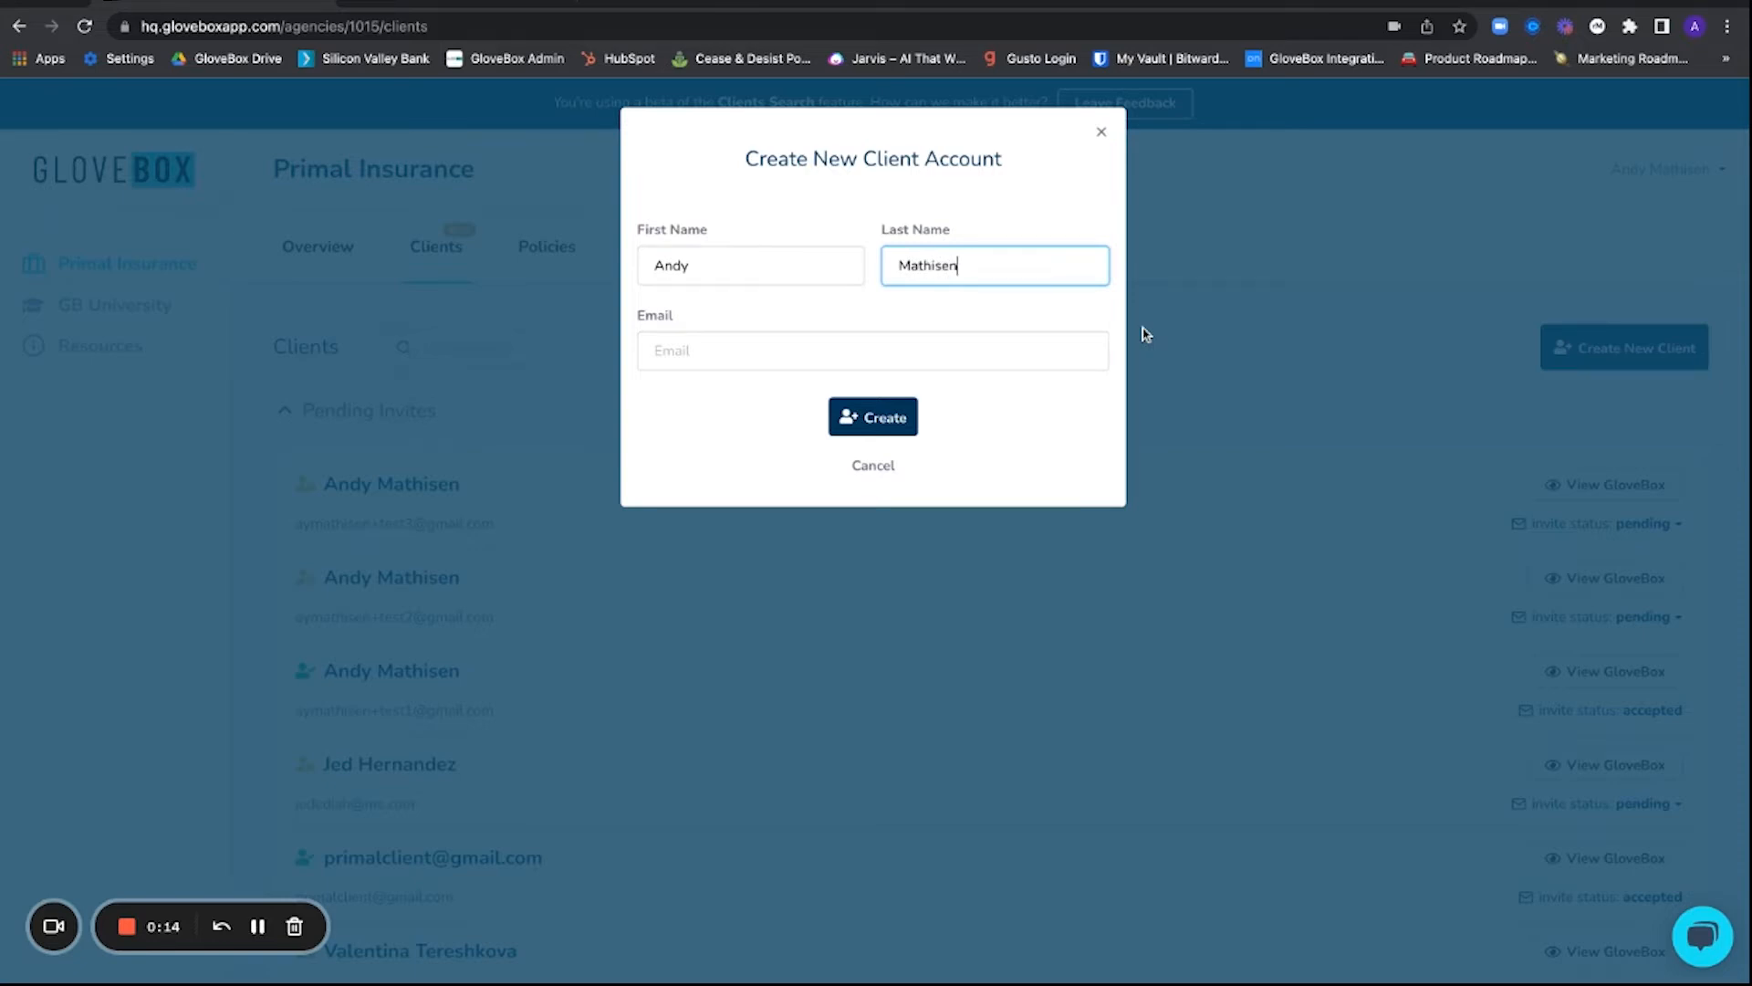
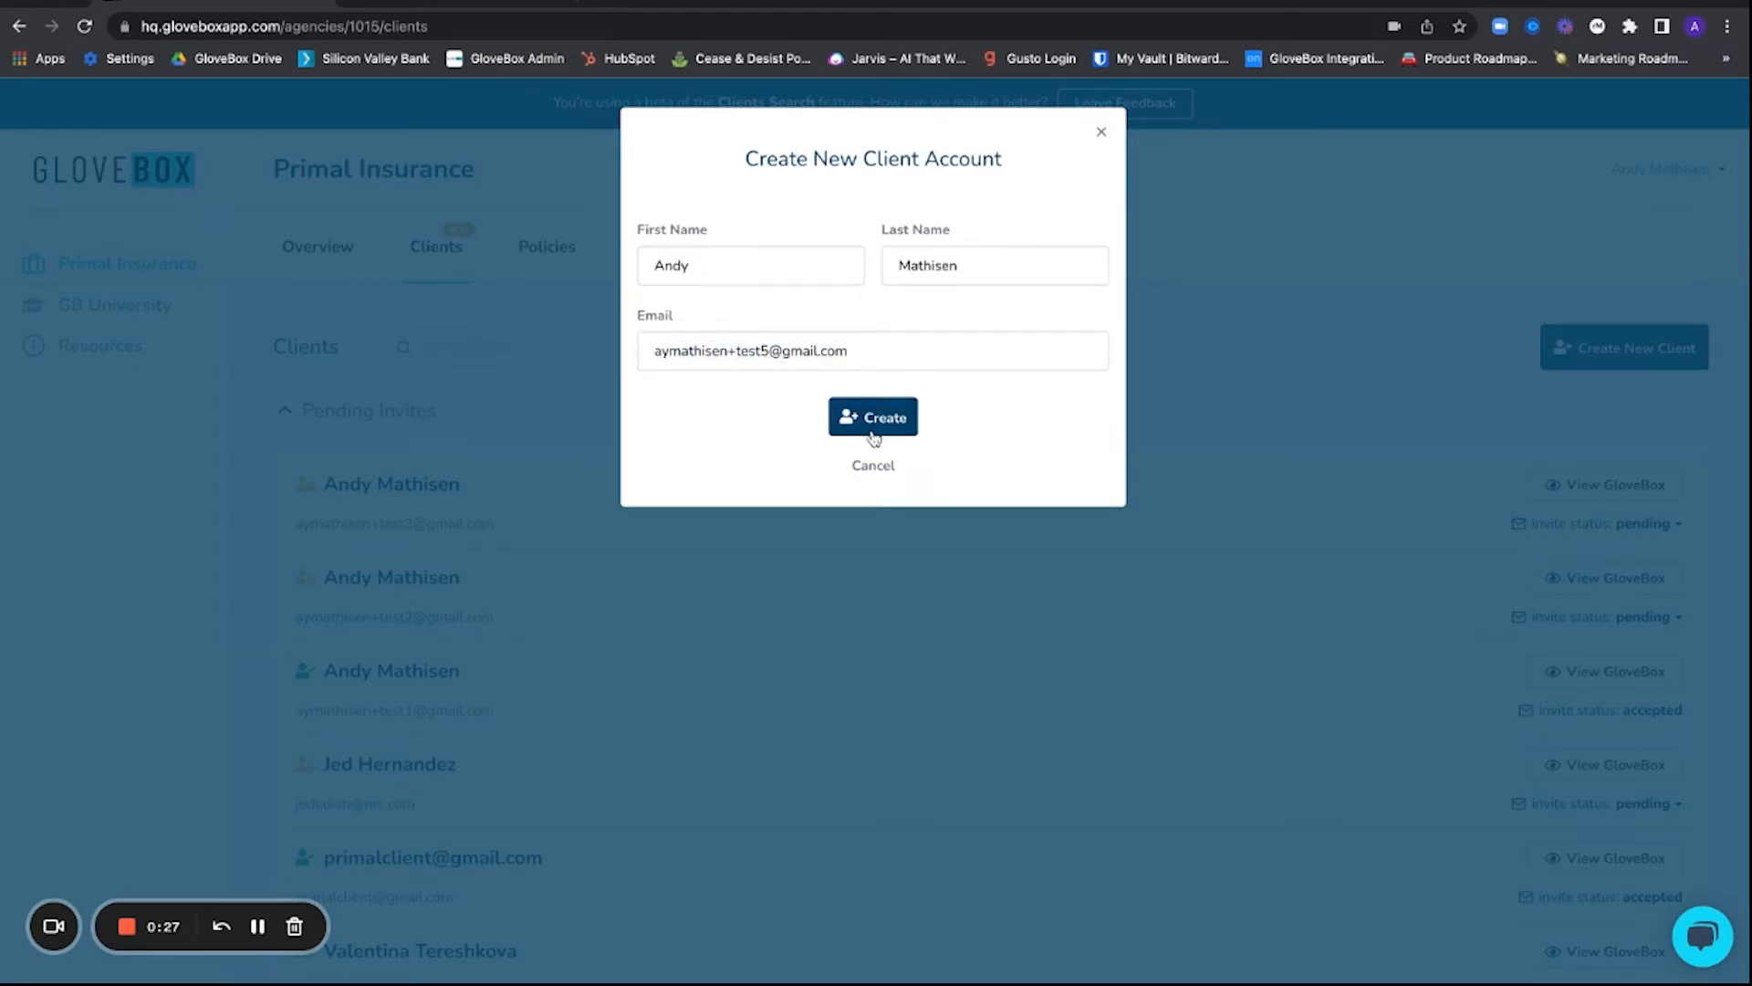
click(872, 416)
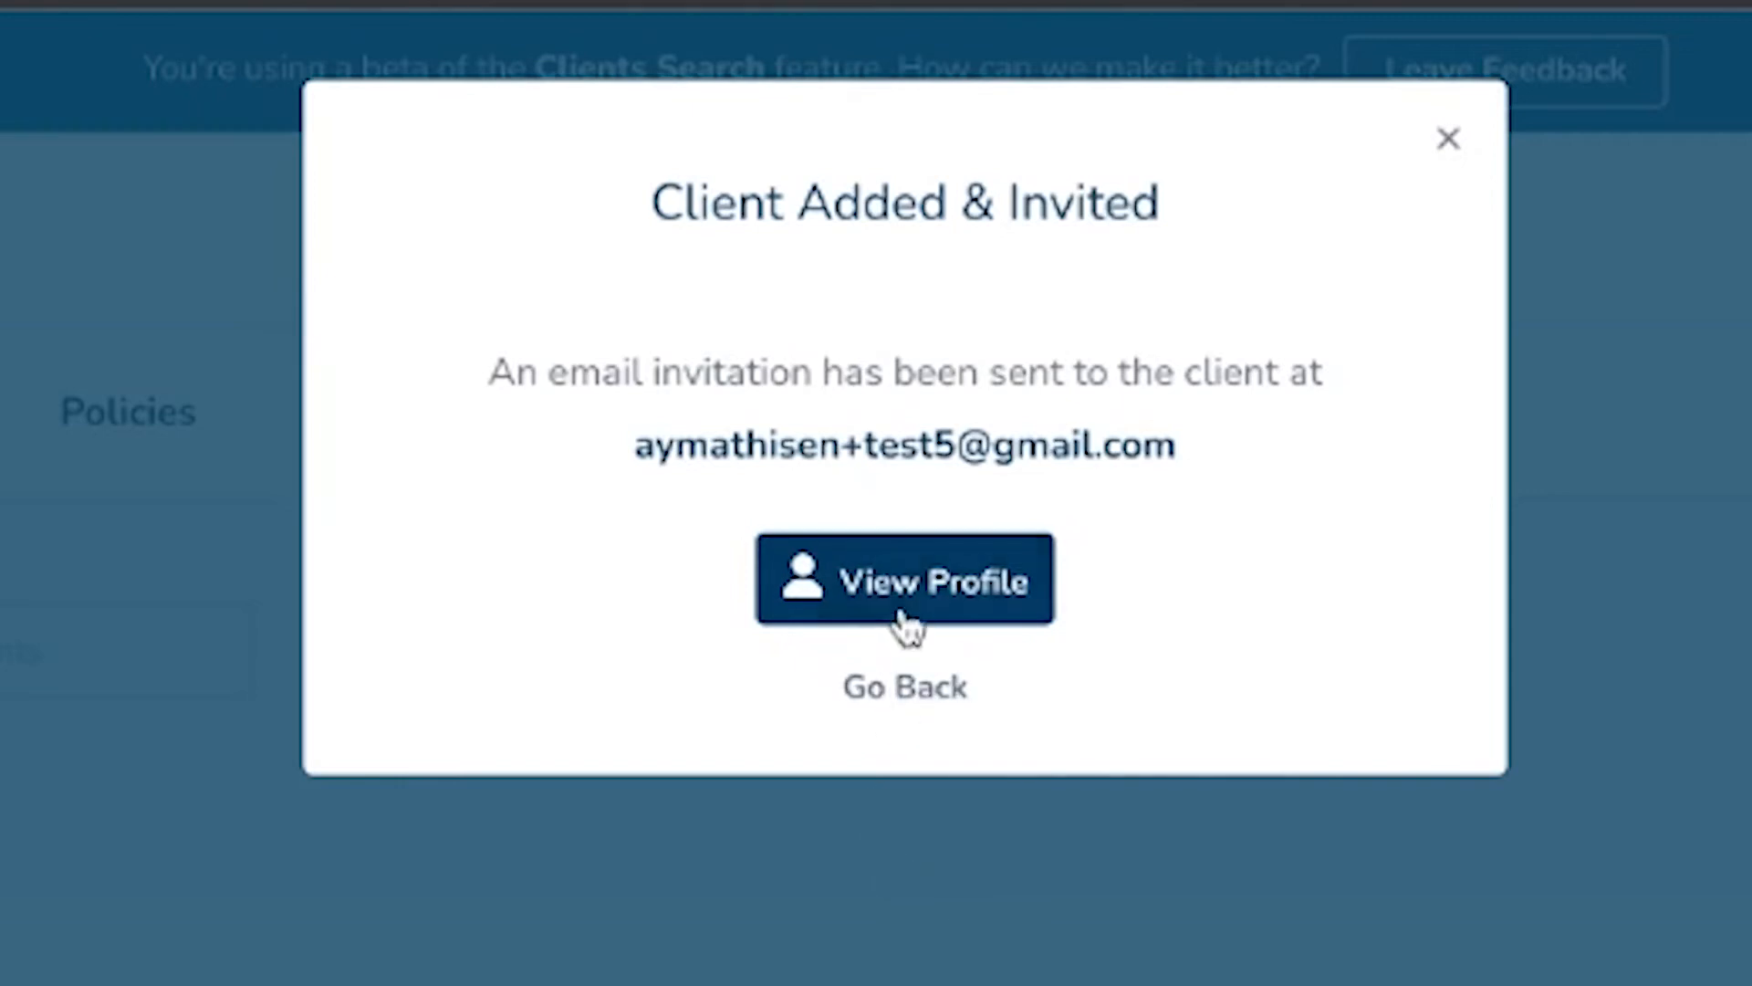
click(903, 579)
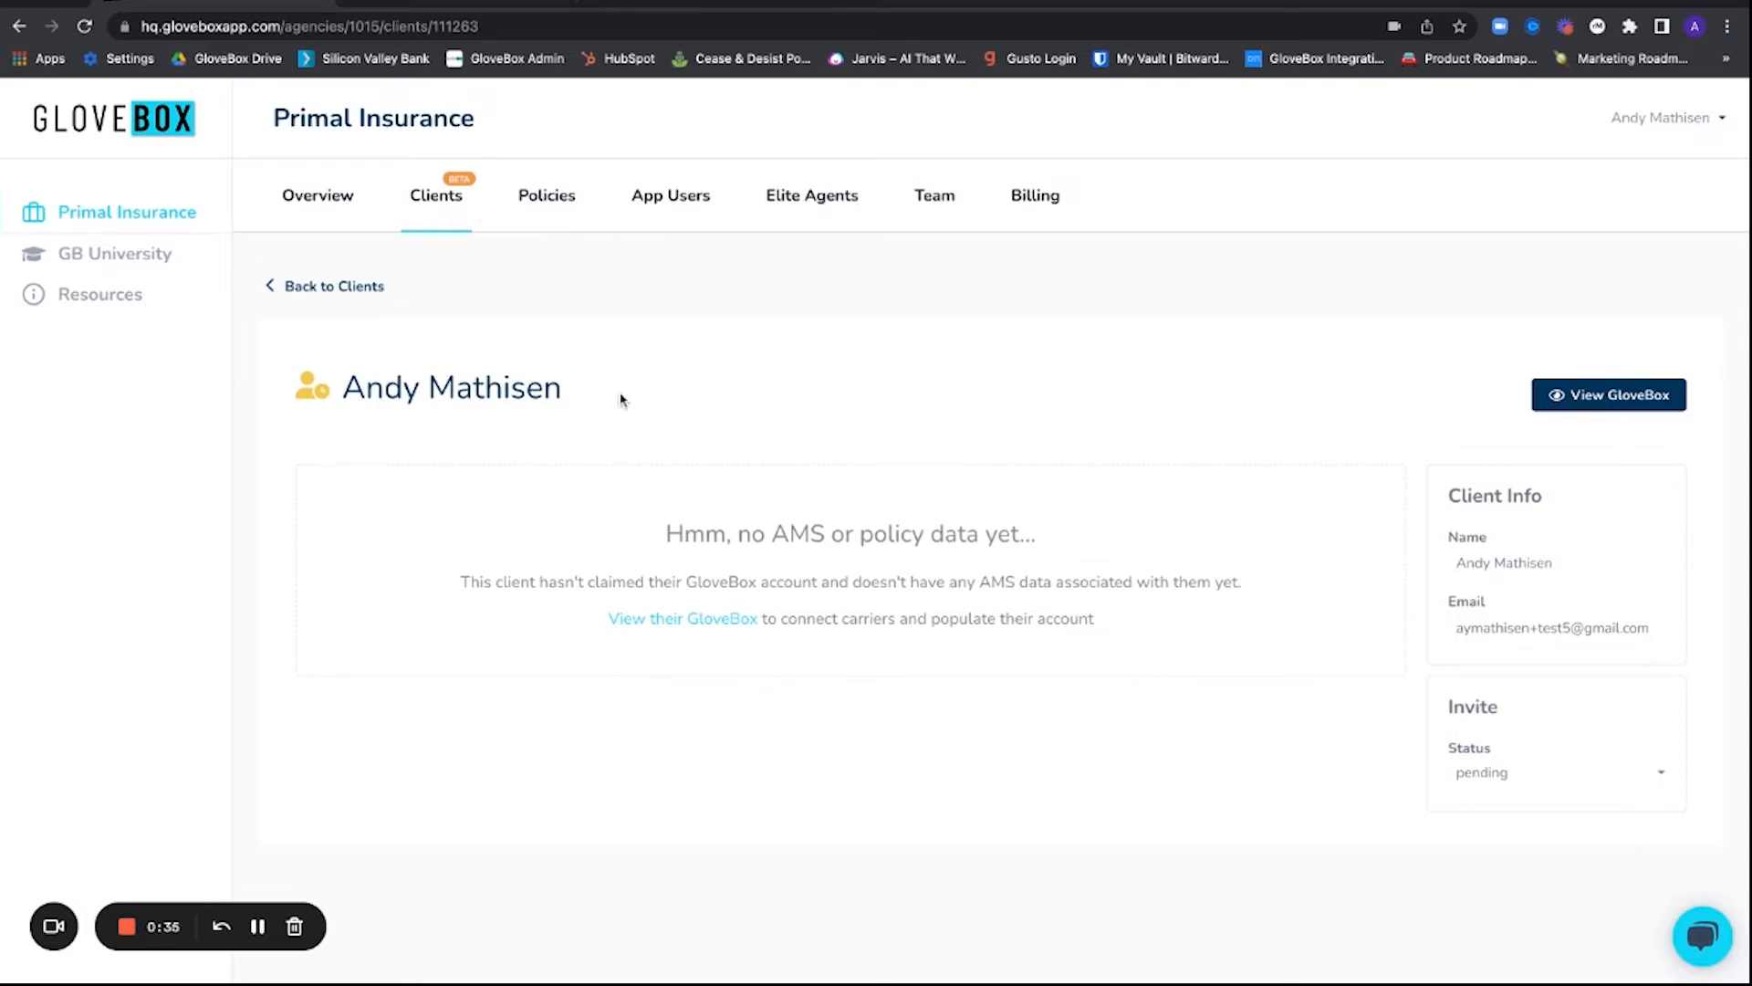
mouse_move(615, 399)
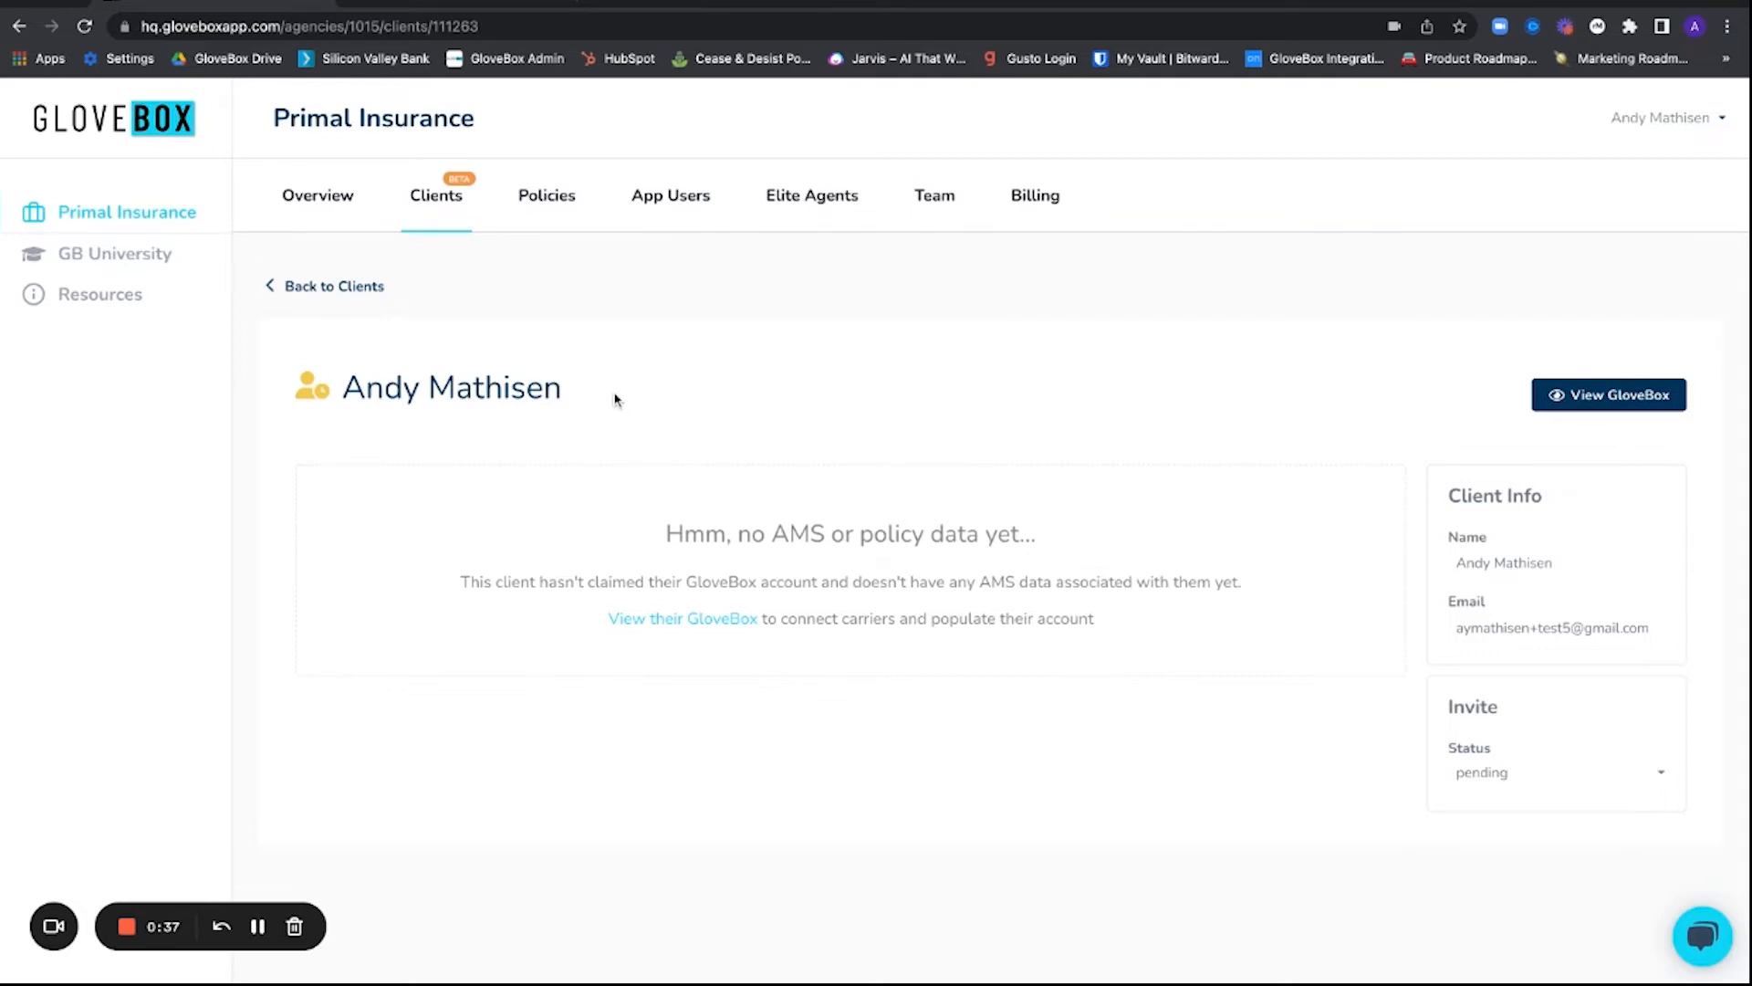
mouse_move(1610, 427)
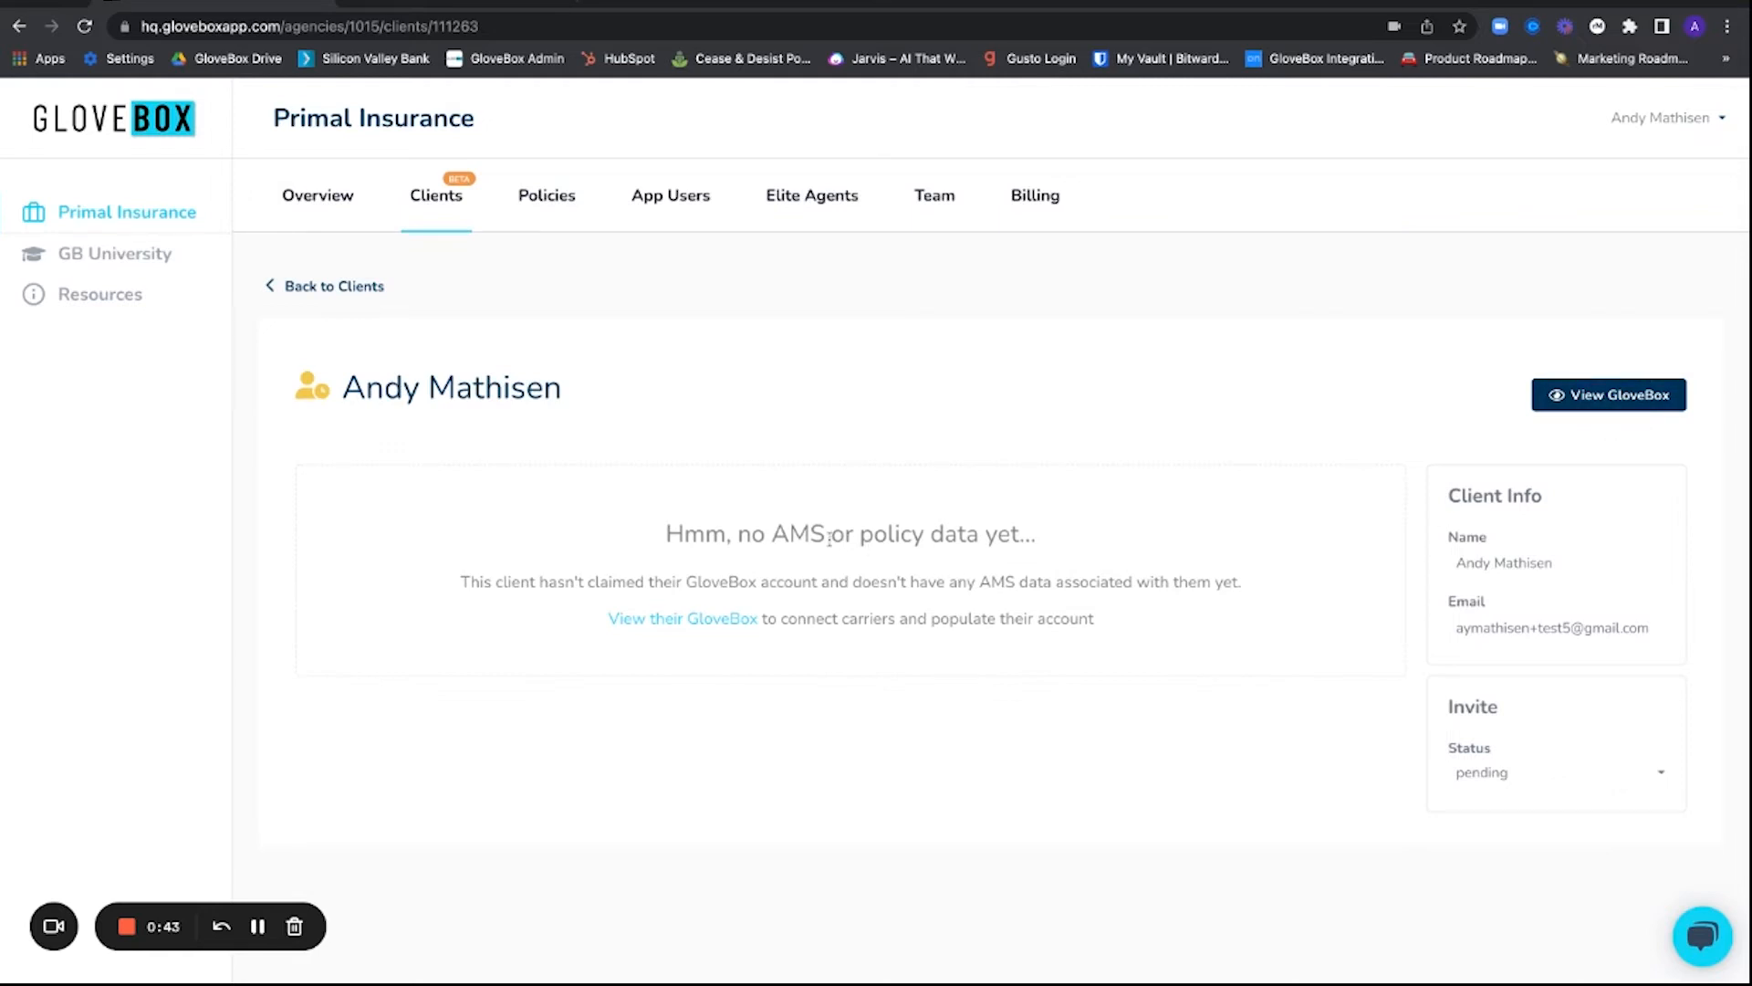
mouse_move(814, 325)
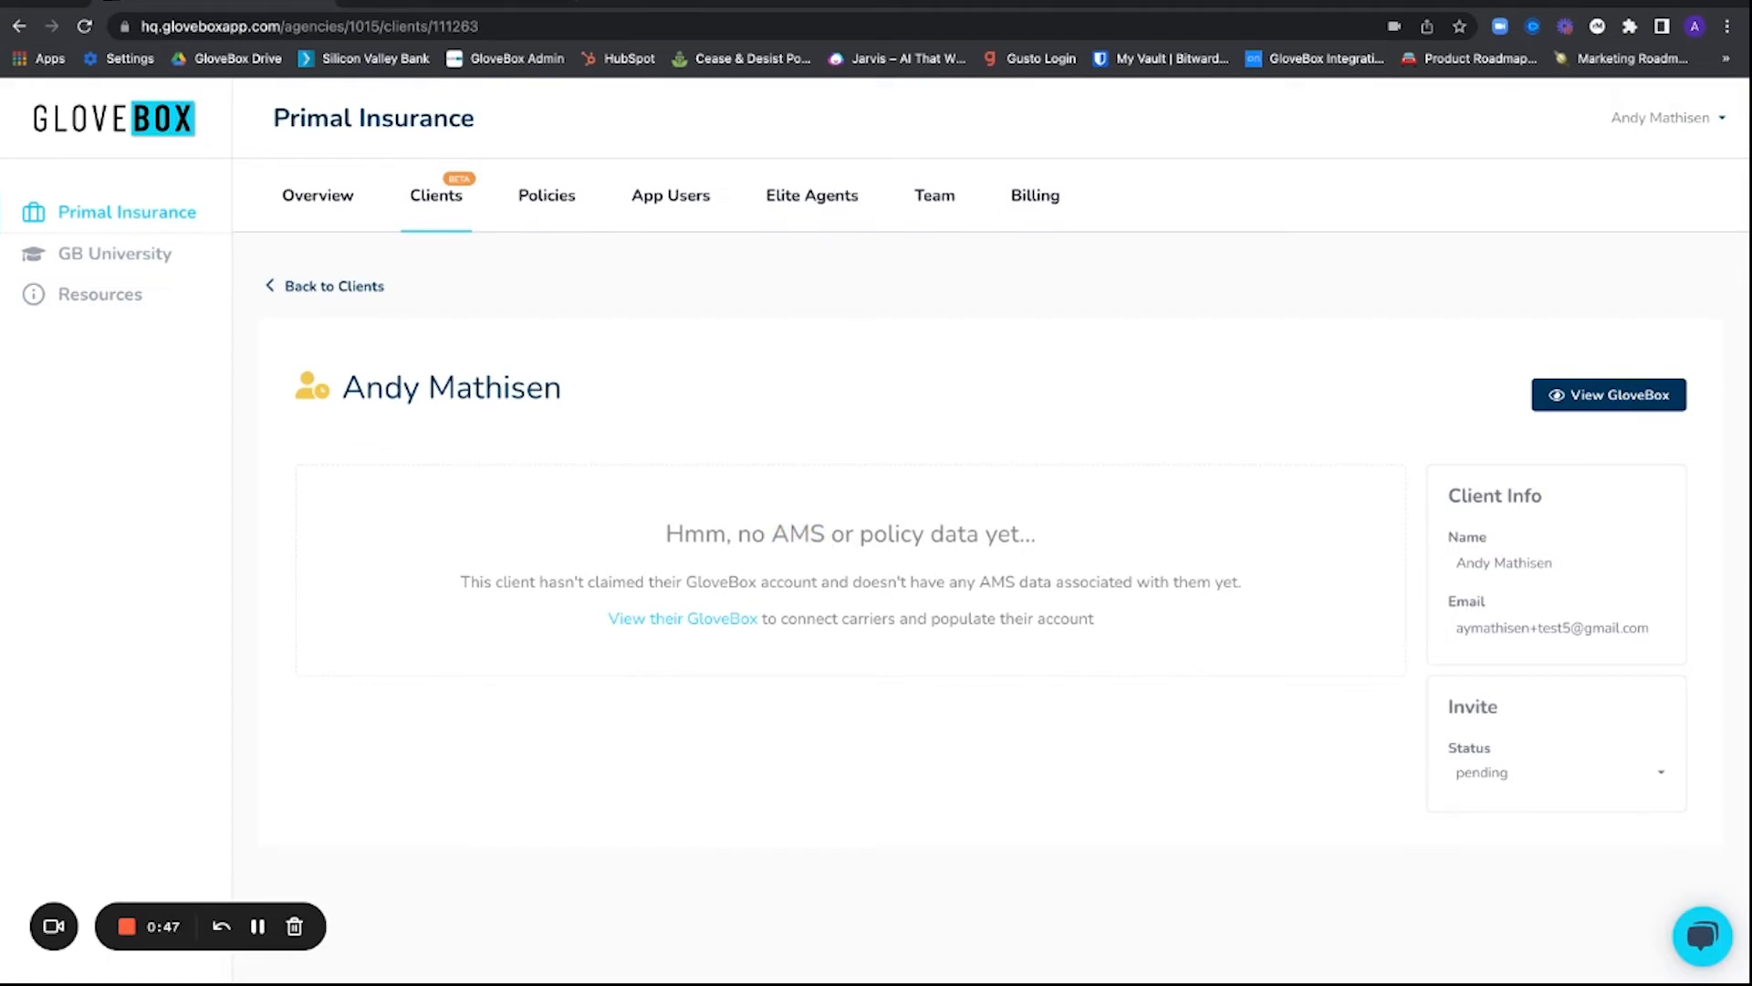
mouse_move(554, 701)
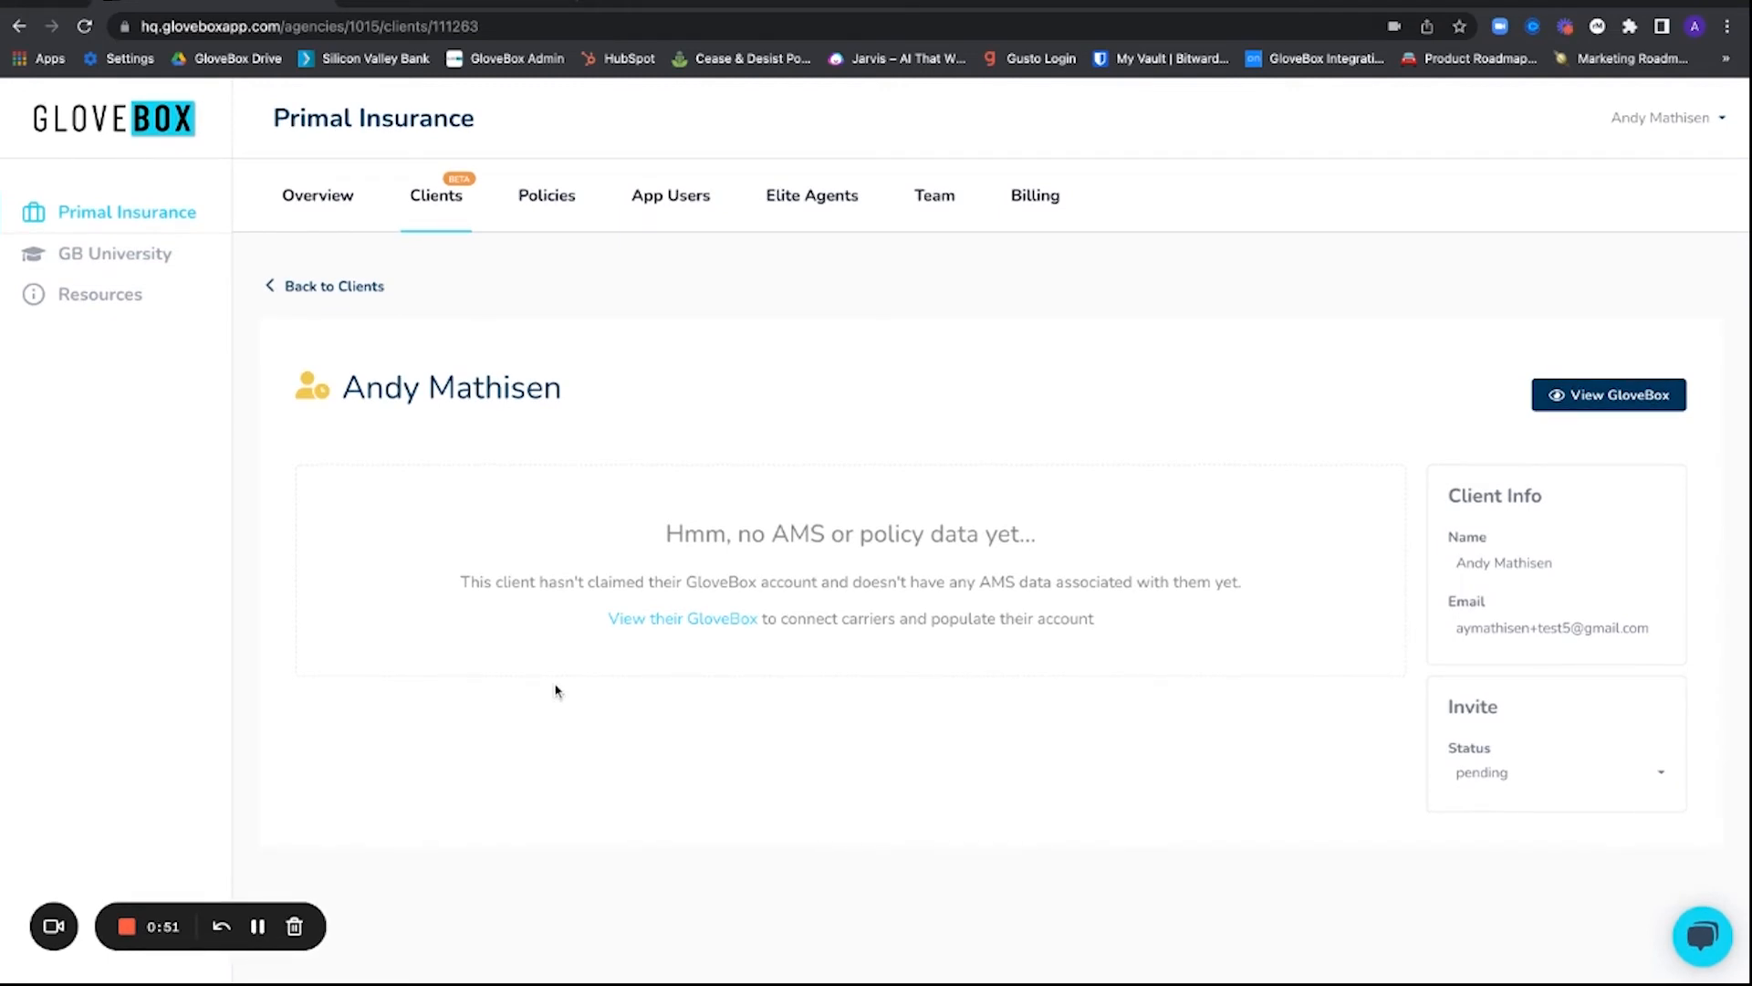
mouse_move(624, 400)
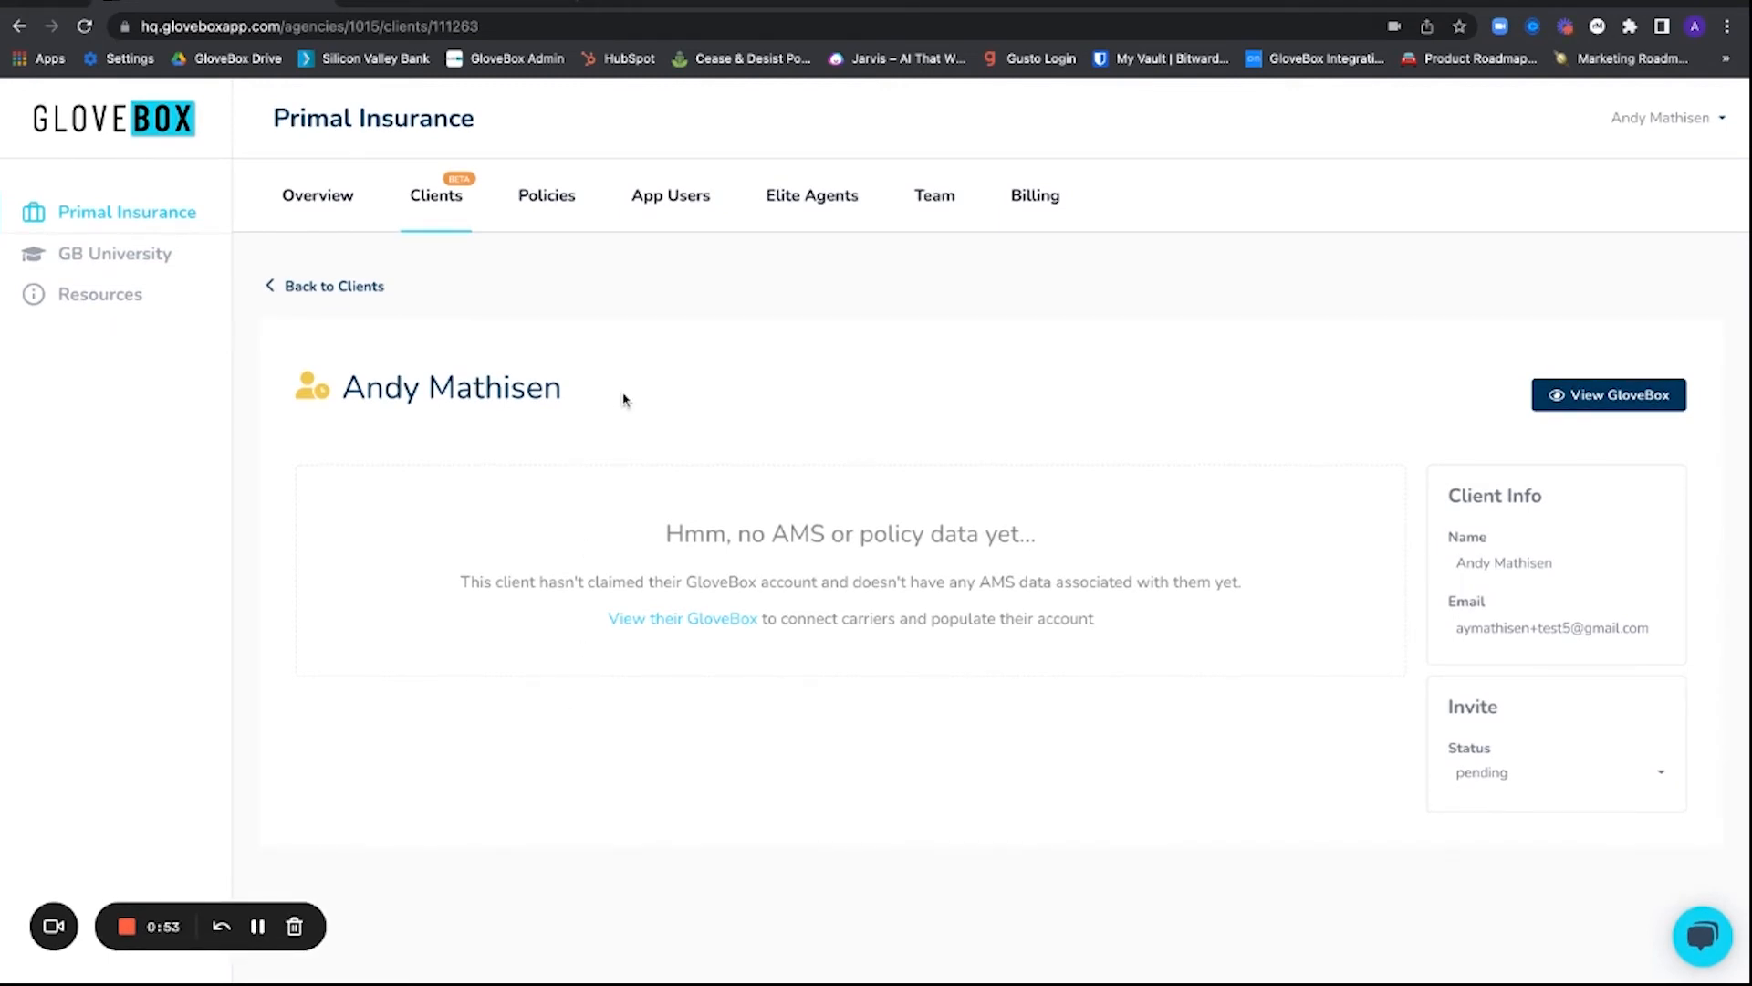